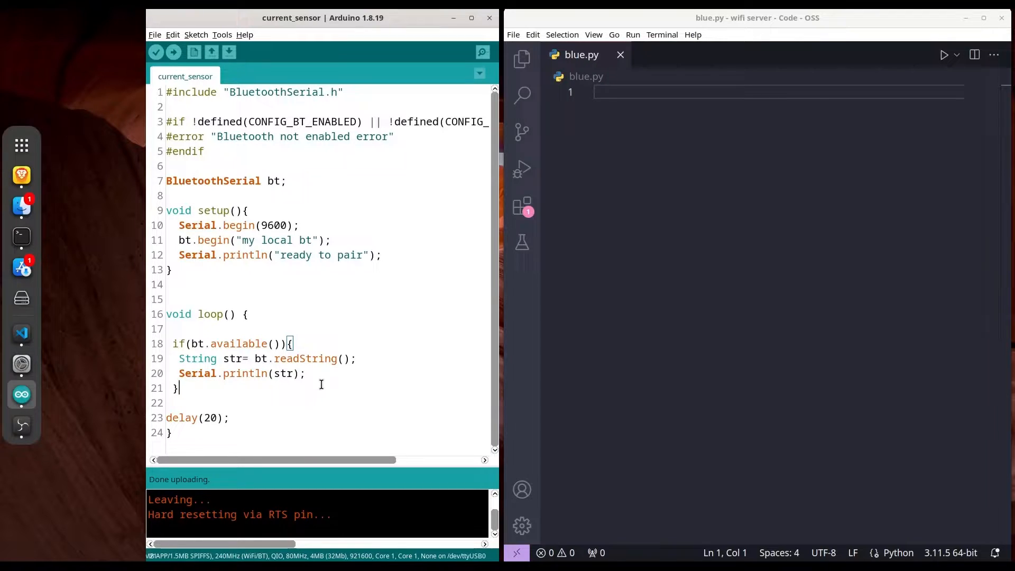
Start blue.py with 'import bluetooth', accepting the module autocomplete
{"action": "triple_click", "coordinate": [254, 92]}
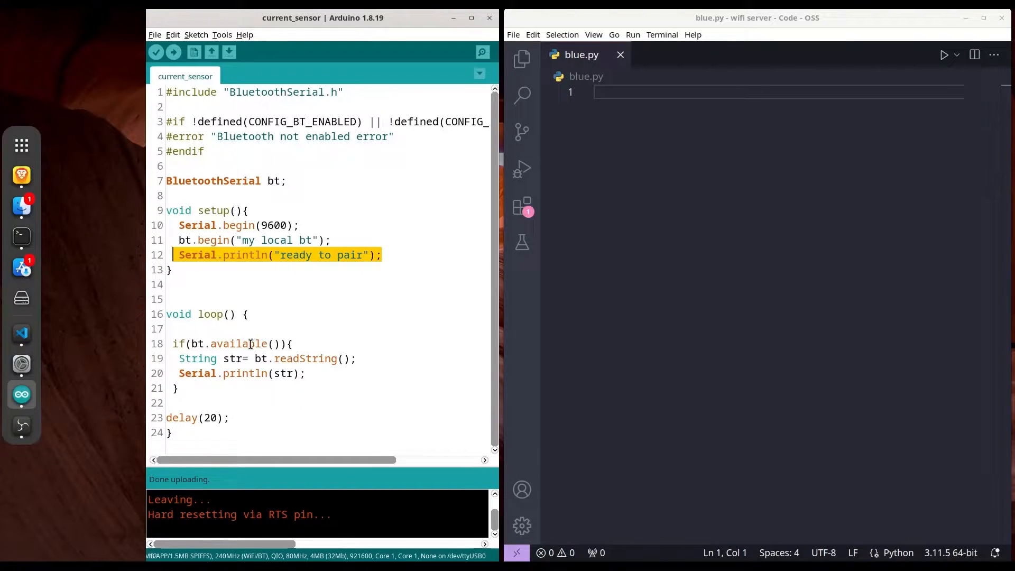
{"action": "mouse_move", "coordinate": [308, 358]}
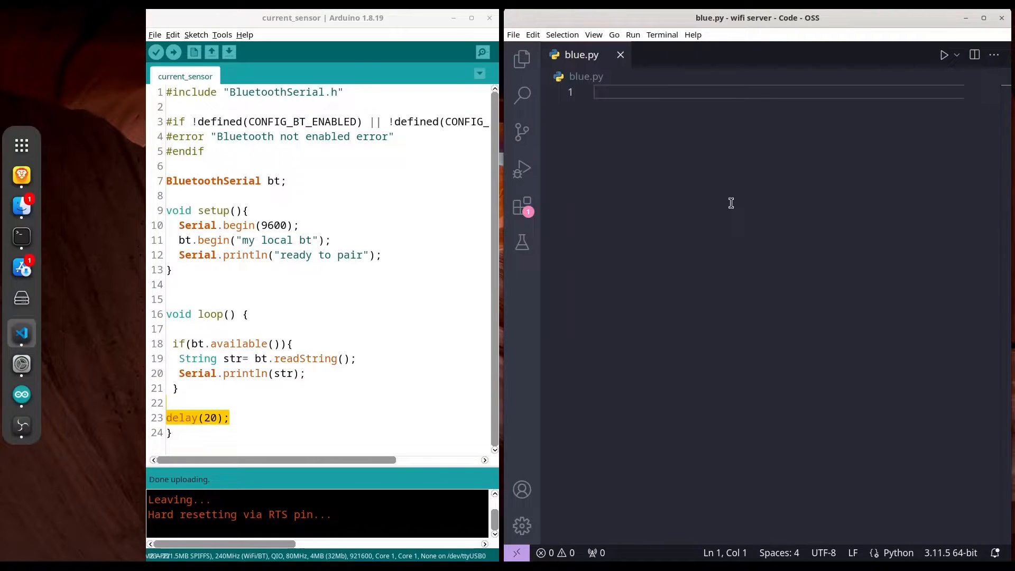
{"action": "type", "text": "import"}
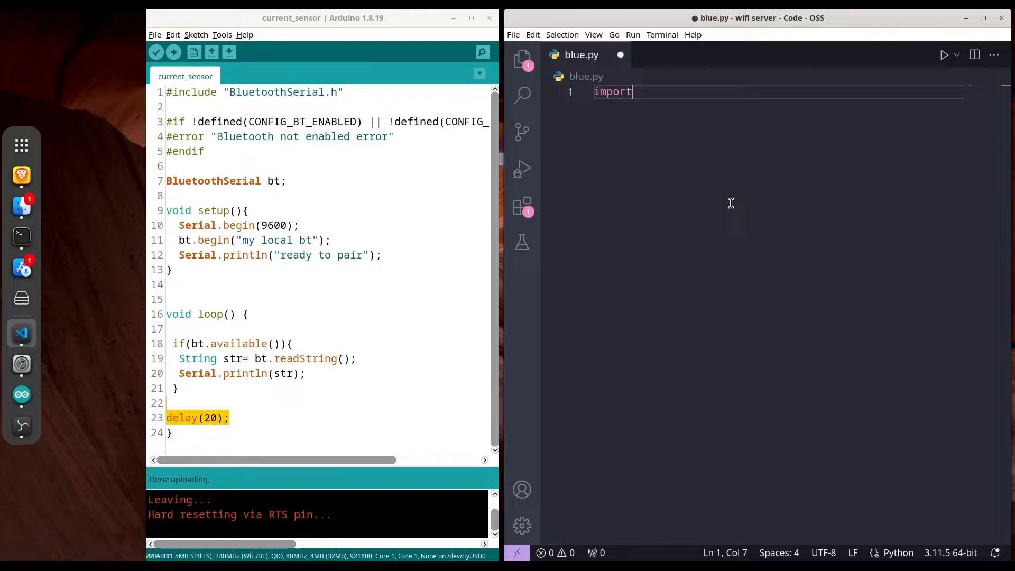
{"action": "type", "text": "blut"}
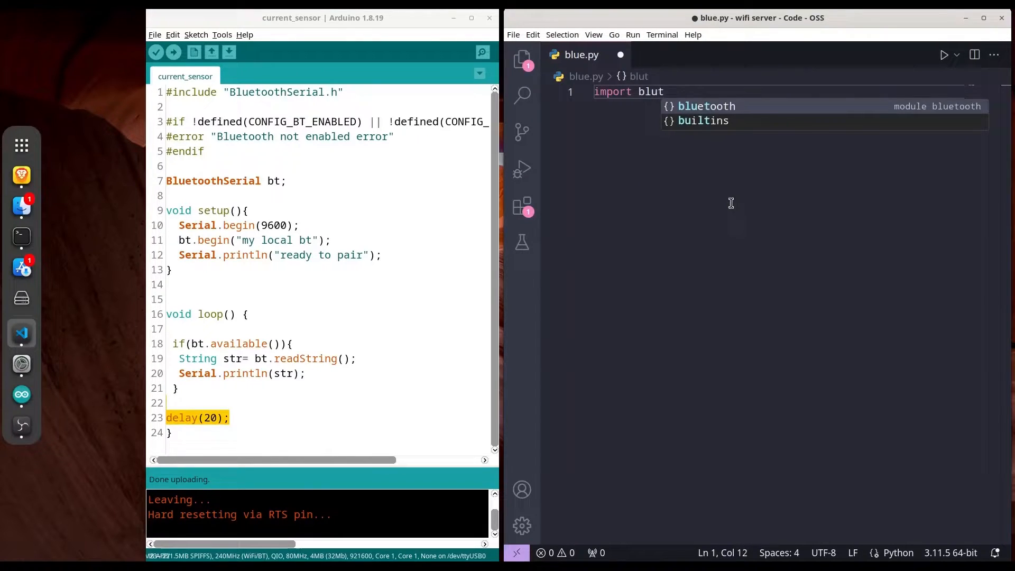
{"action": "key", "text": "Enter"}
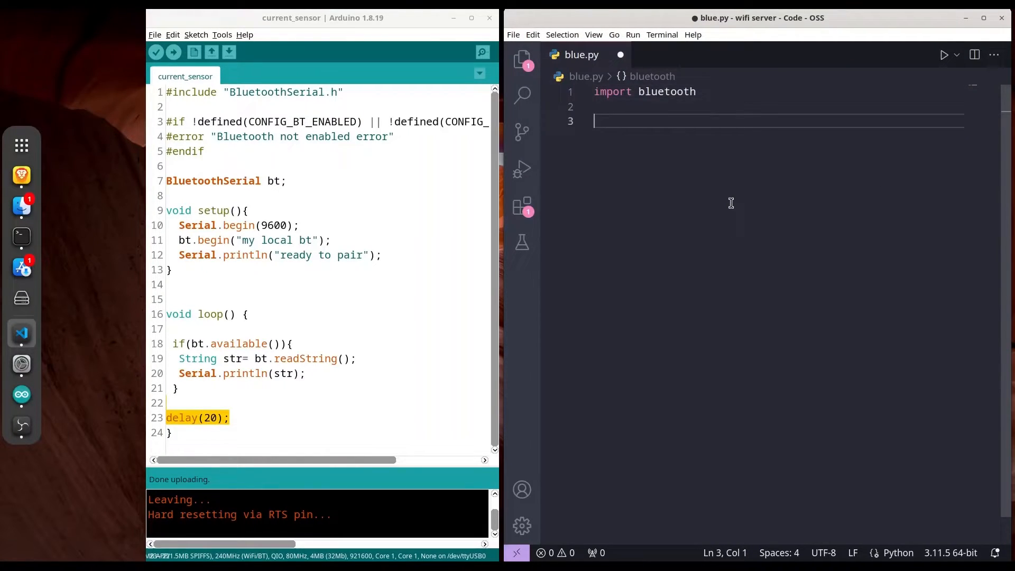
Define esp32 = "my local bt" on the next line
{"action": "type", "text": "e"}
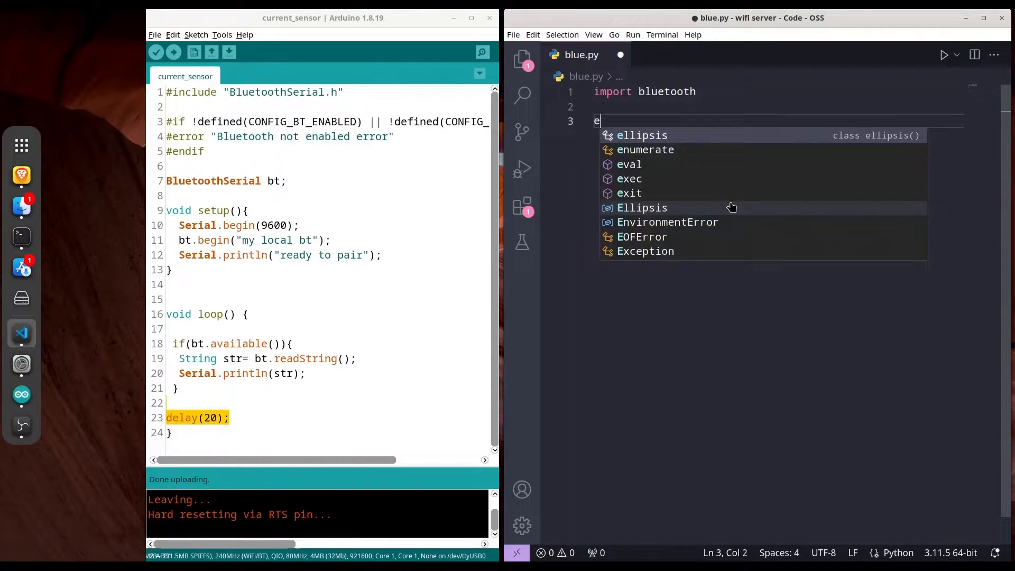
{"action": "type", "text": "sp"}
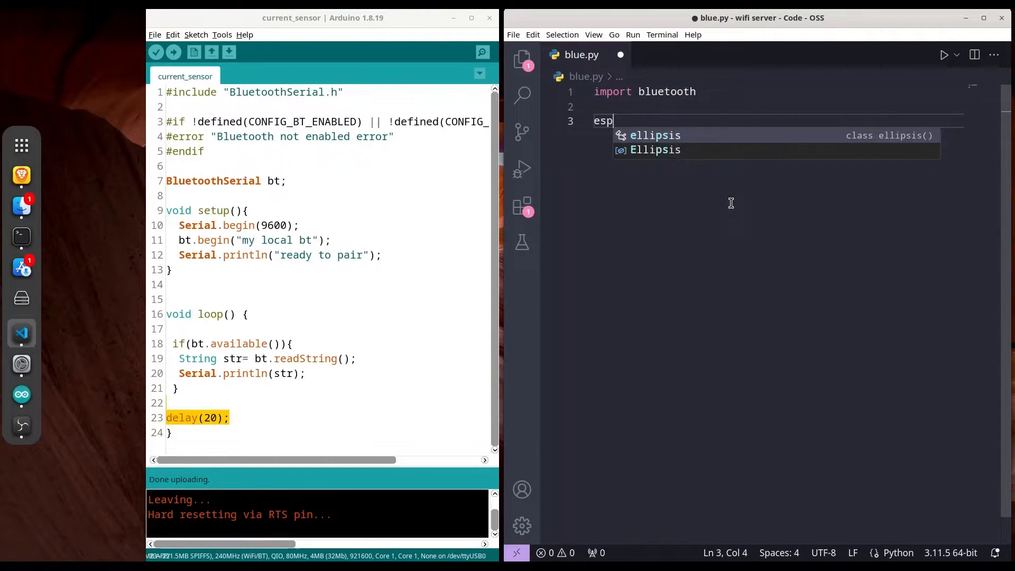
{"action": "type", "text": "32"}
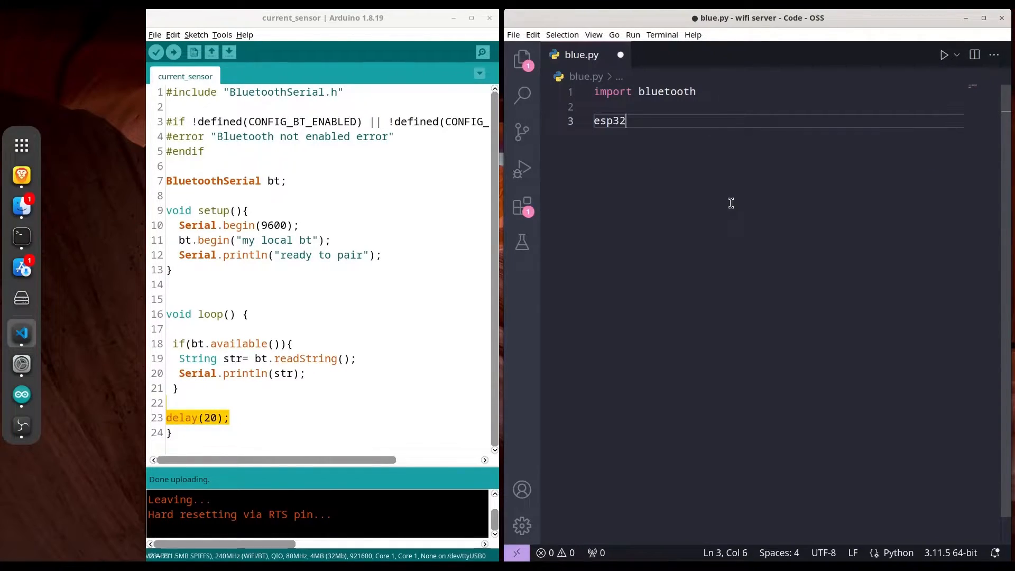
{"action": "type", "text": "= \"\""}
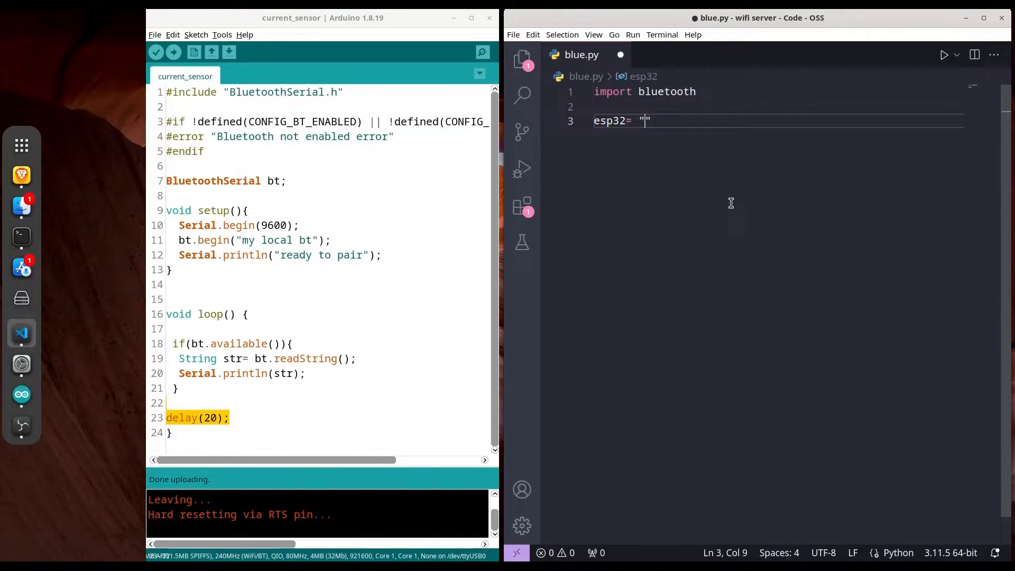
{"action": "type", "text": "my"}
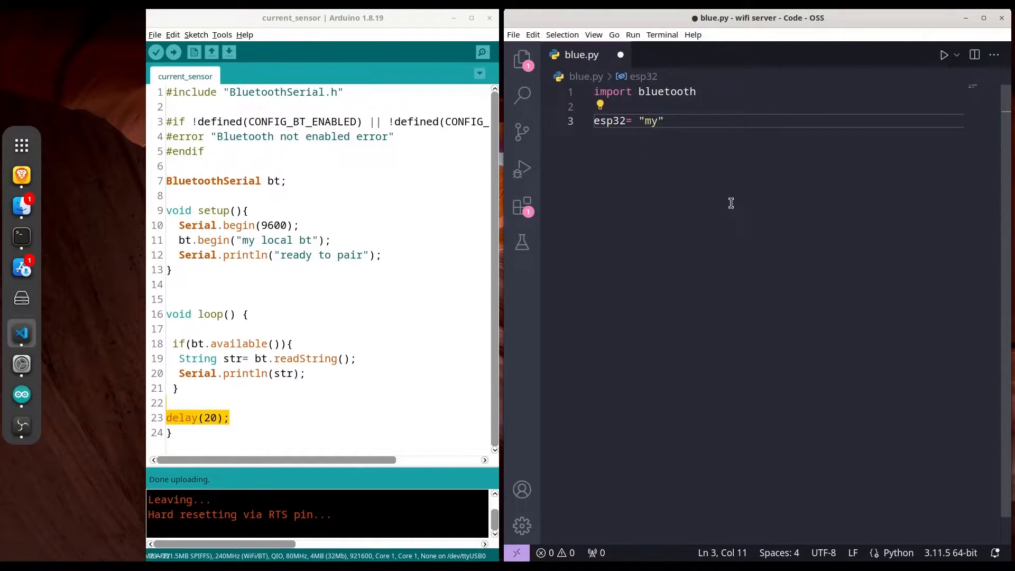
{"action": "type", "text": "local"}
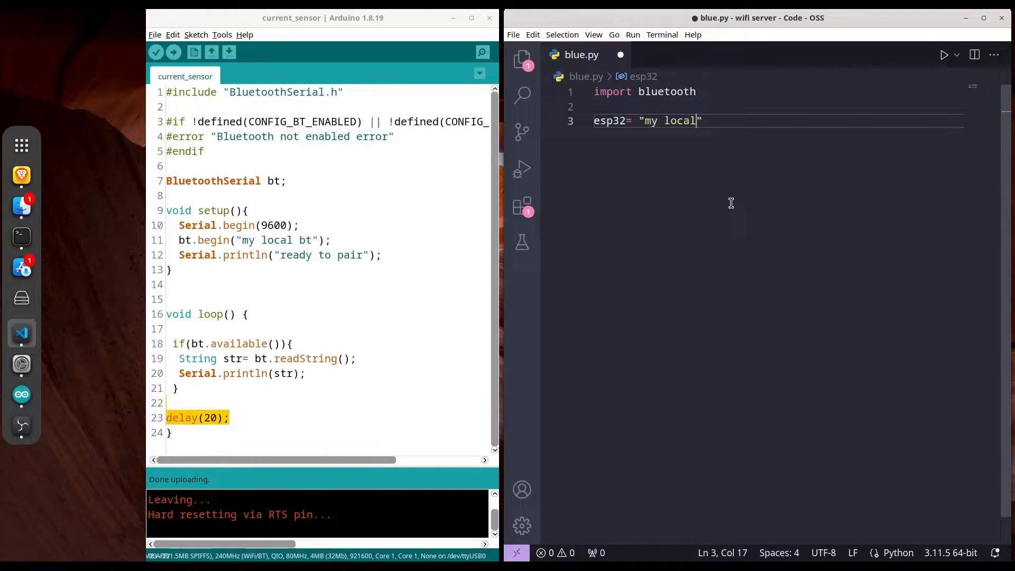
{"action": "type", "text": "bt"}
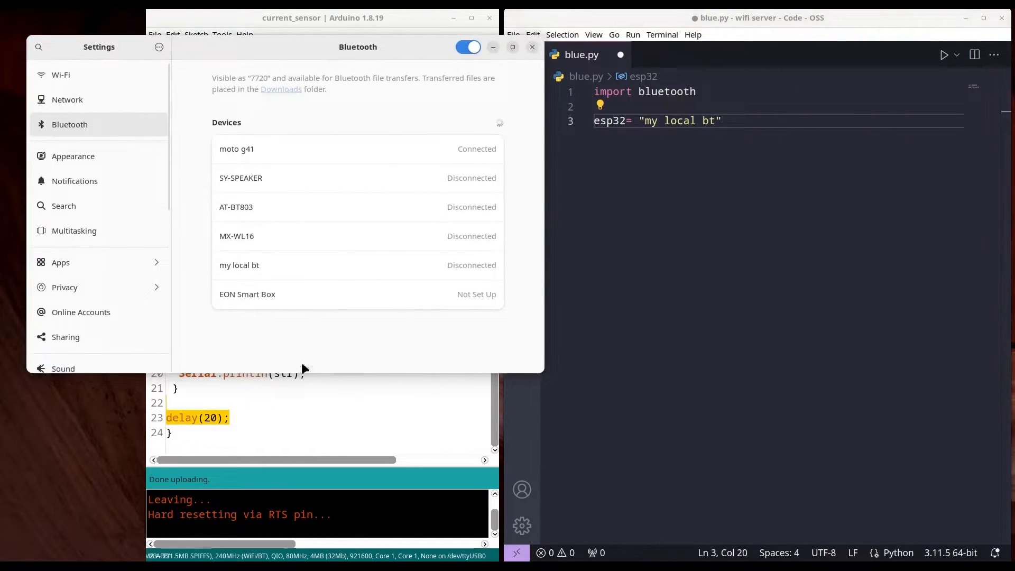
{"action": "mouse_move", "coordinate": [278, 271]}
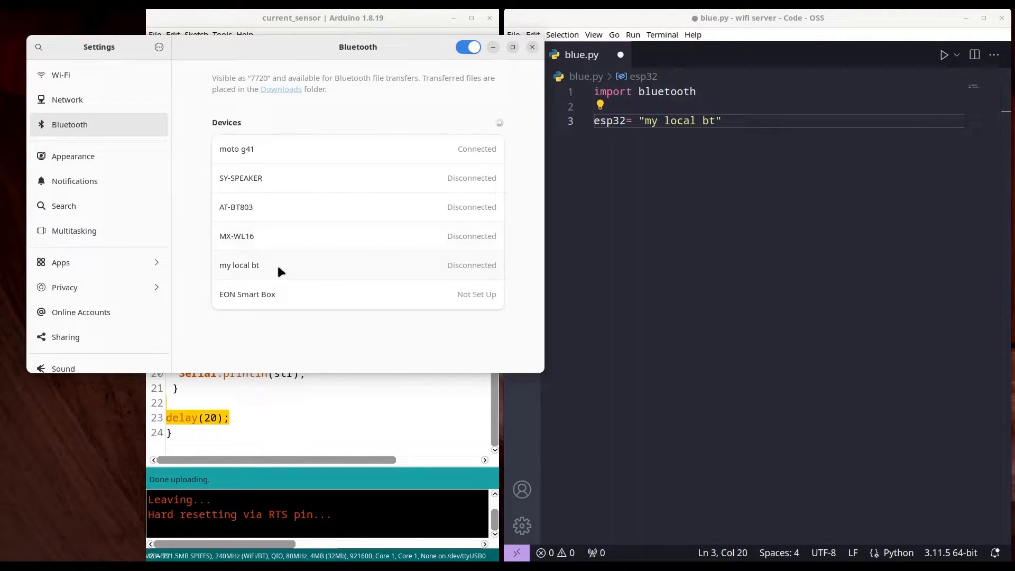
Check the 'my local bt' device details in GNOME Bluetooth settings and close them
{"action": "left_click", "coordinate": [238, 265]}
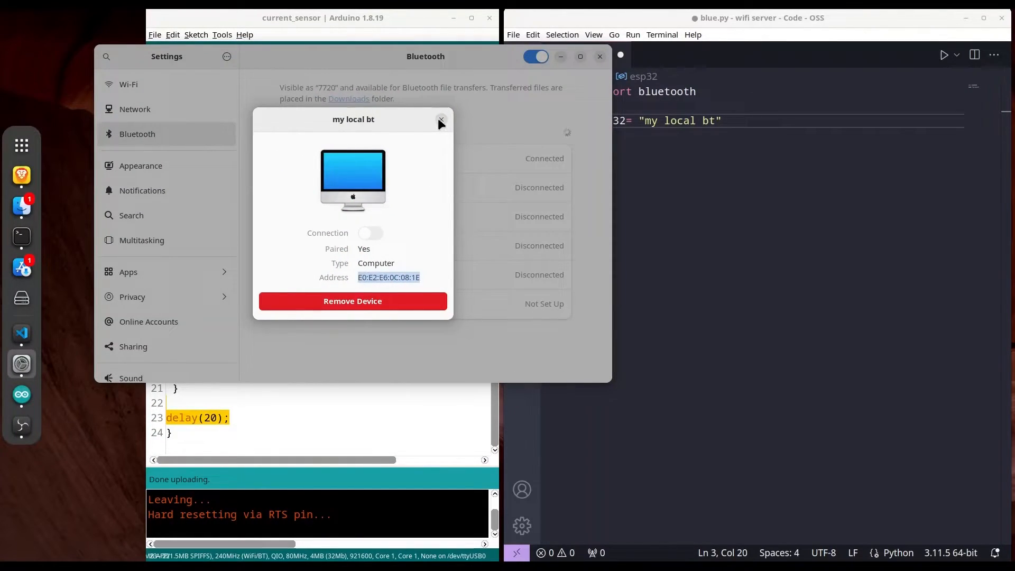
{"action": "left_click", "coordinate": [440, 122]}
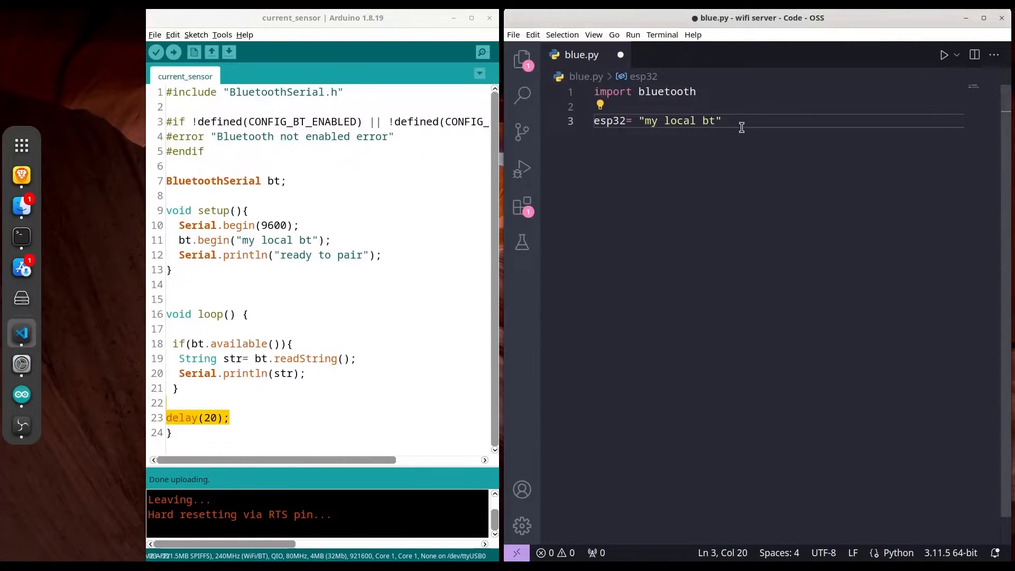
Declare address = "" and begin a 'for addr in devices:' loop
{"action": "type", "text": "a"}
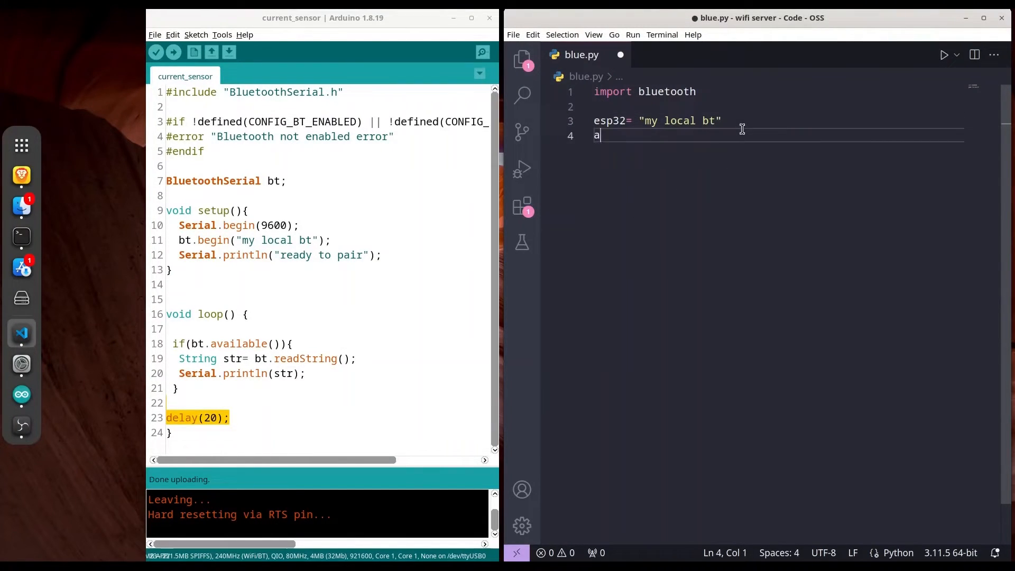
{"action": "type", "text": "ddress"}
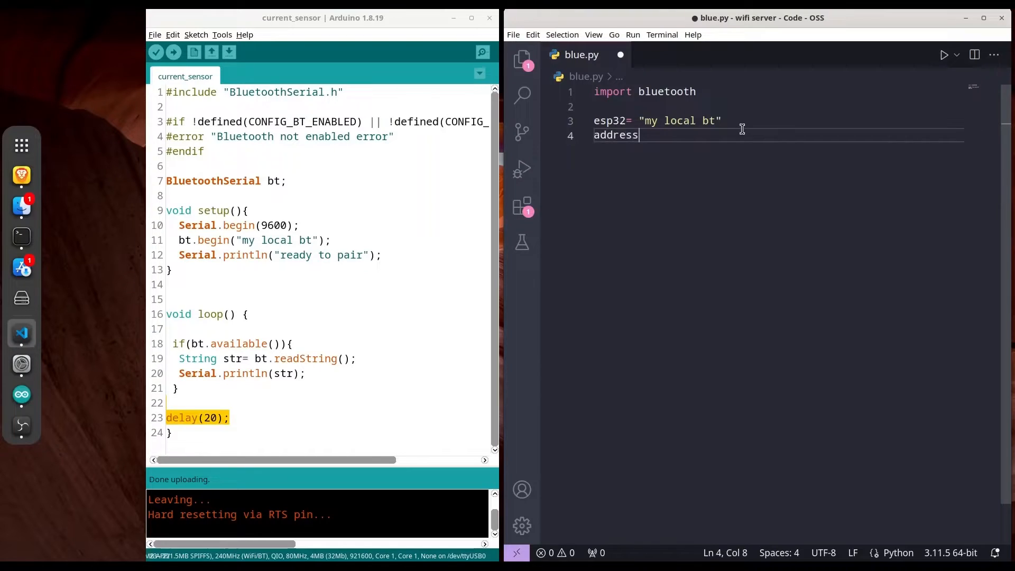
{"action": "type", "text": "= \""}
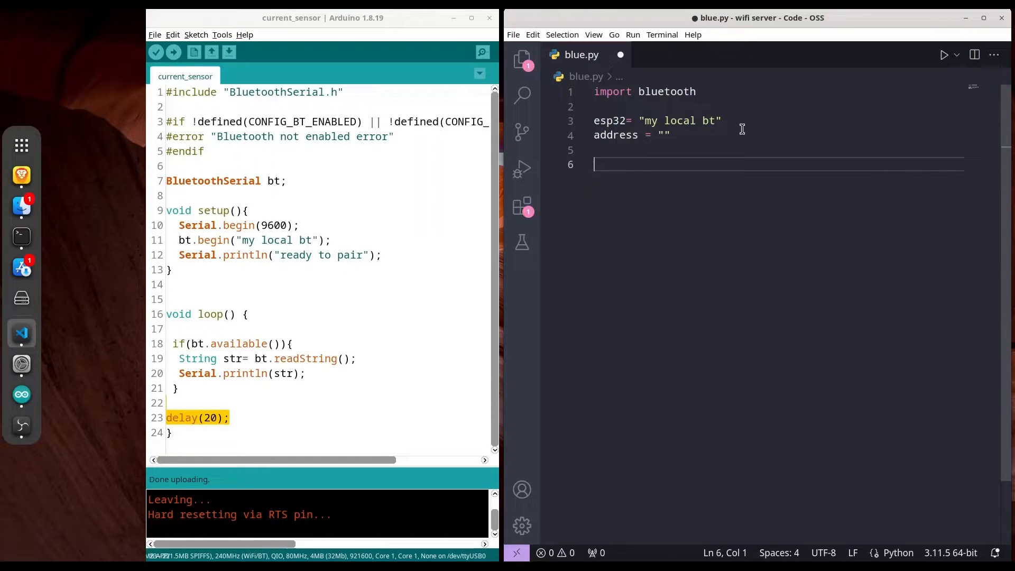
{"action": "type", "text": "for addr in"}
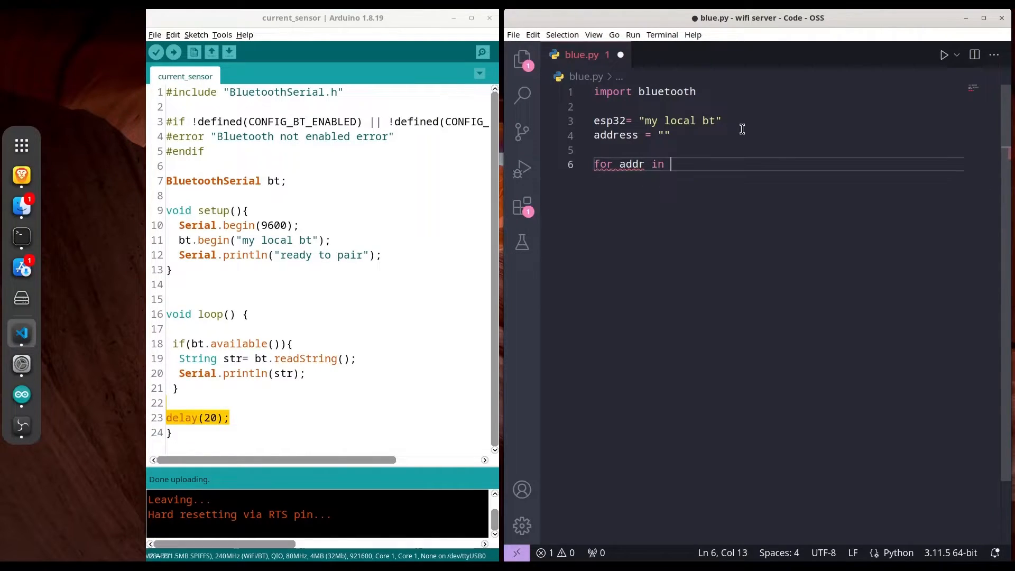
{"action": "type", "text": "devices:"}
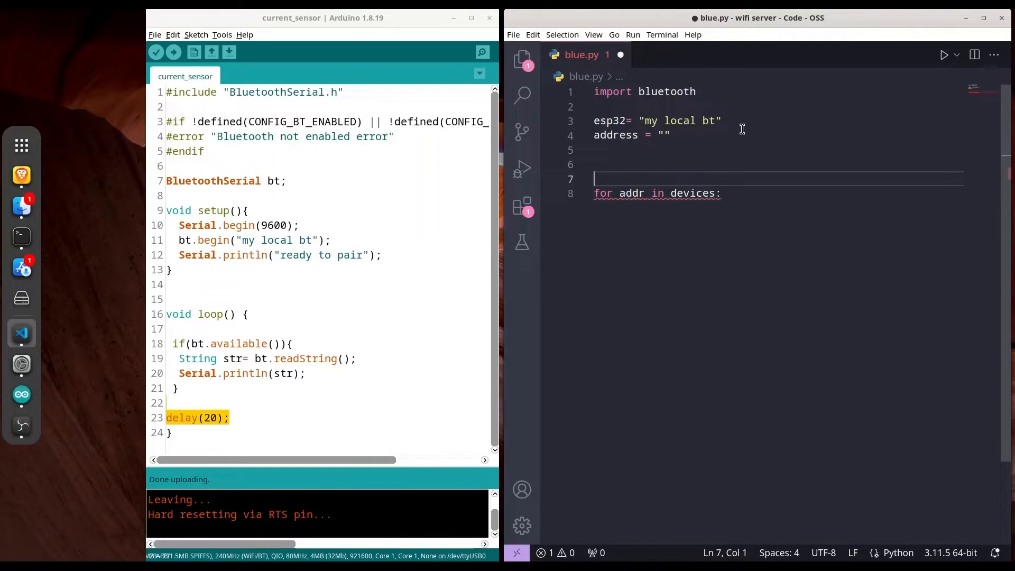
Assign devices = bluetooth.discover_devices() above the loop, completing the call via autocomplete
{"action": "type", "text": "deve"}
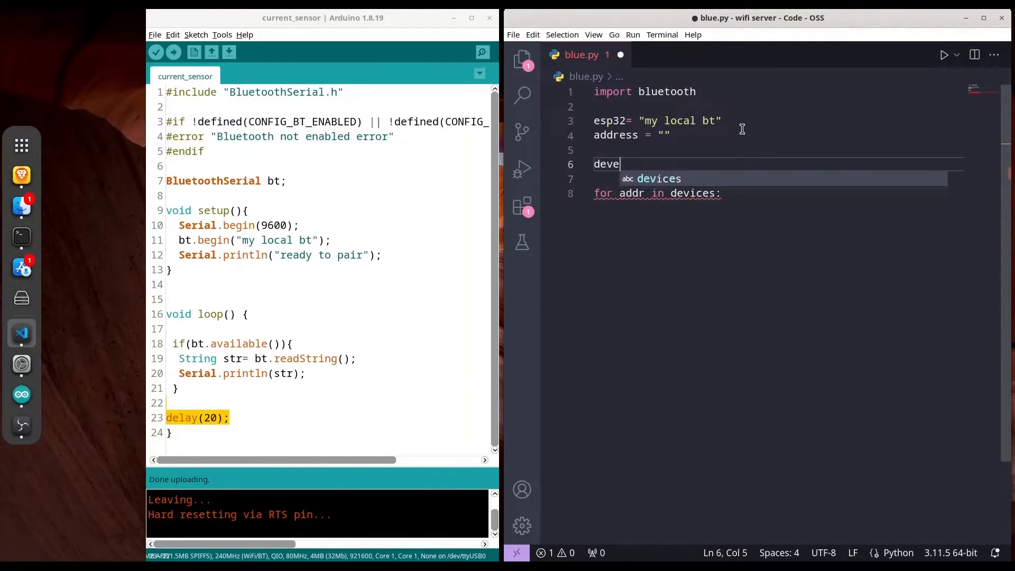
{"action": "type", "text": "ices"}
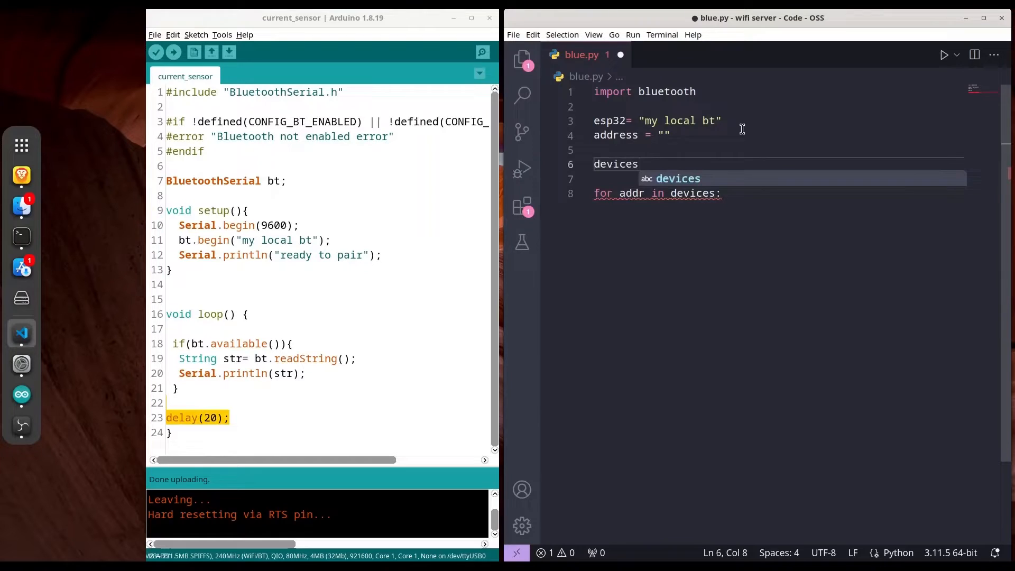
{"action": "type", "text": "= bluetooth.di"}
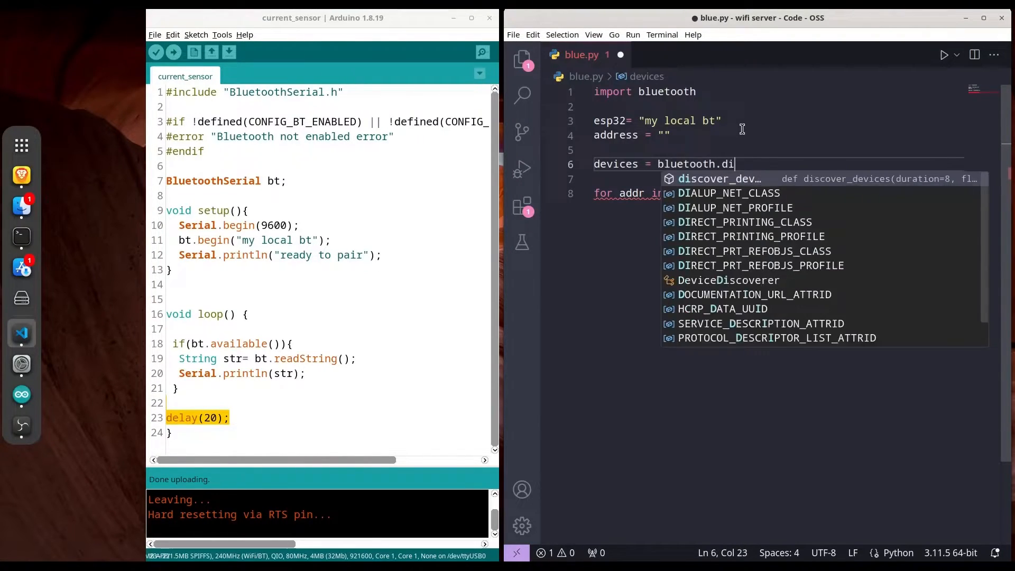
{"action": "key", "text": "Tab"}
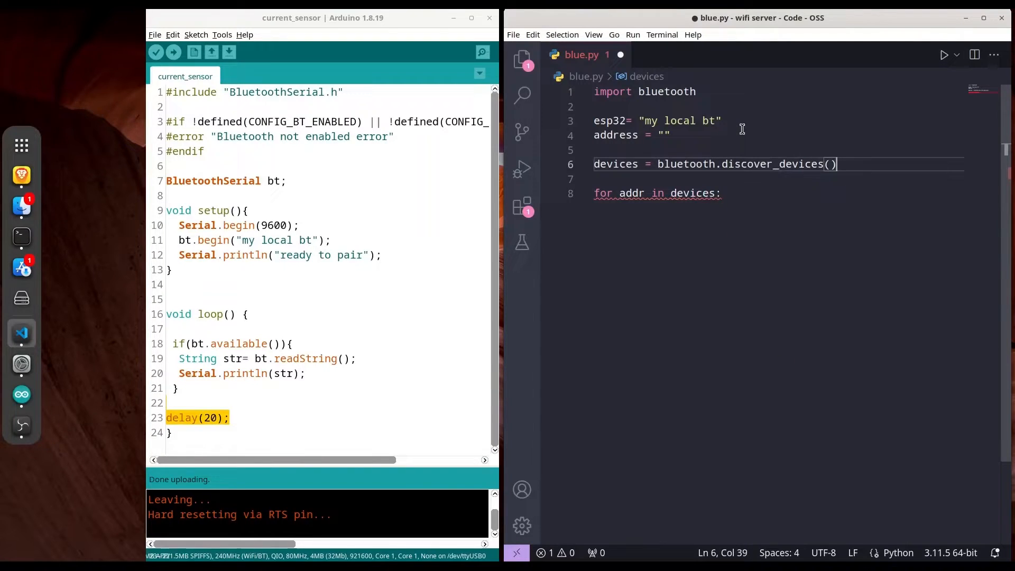
{"action": "left_click", "coordinate": [719, 193]}
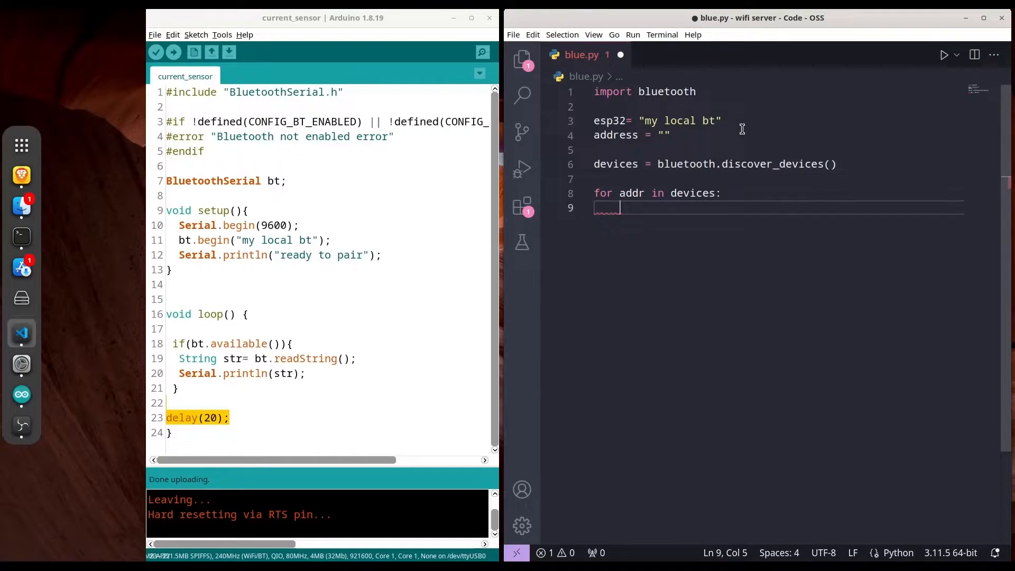
Inside the loop test 'if esp32 == bluetooth.lookup_name(addr):'
{"action": "type", "text": "if"}
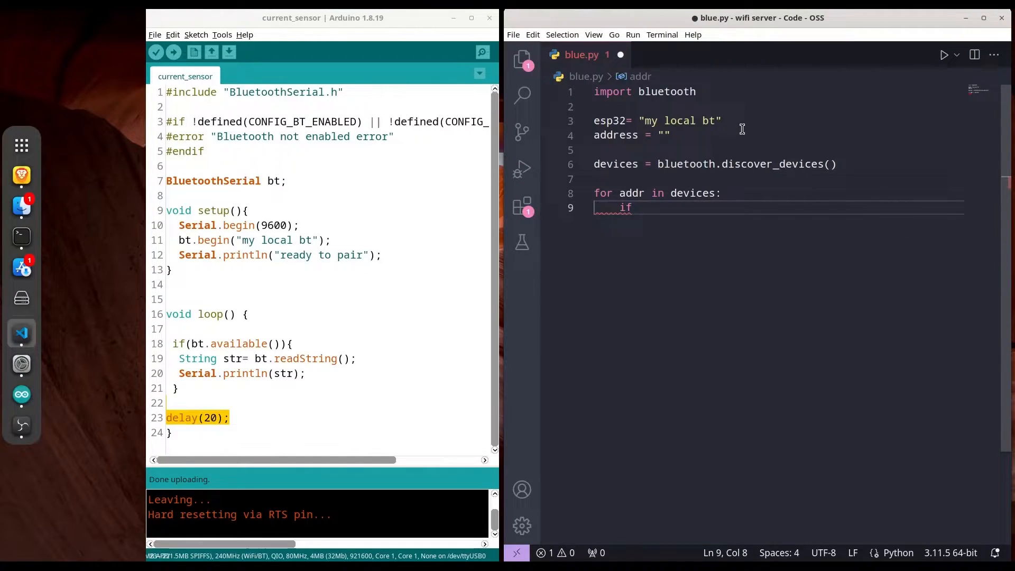
{"action": "type", "text": "esp32"}
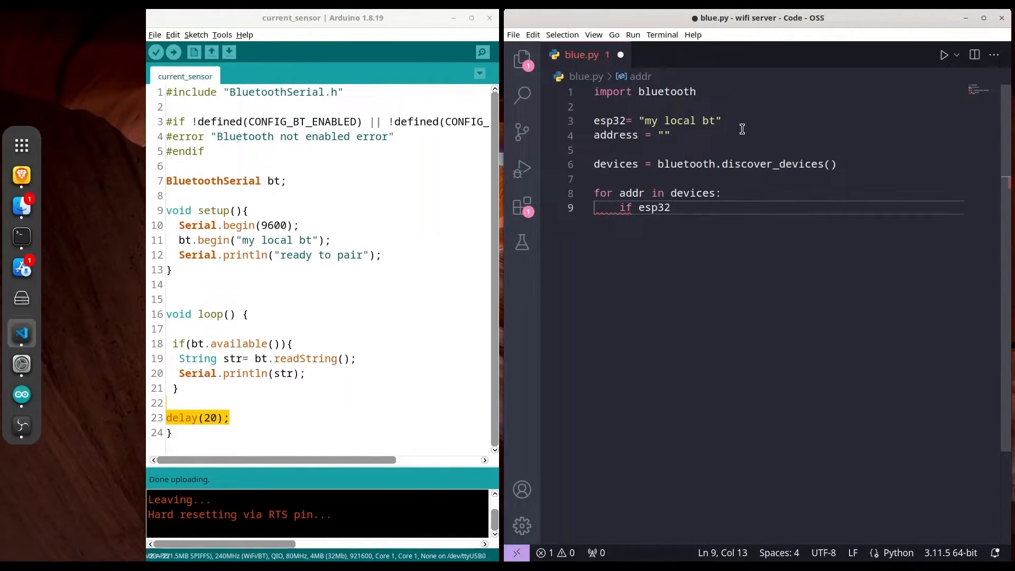
{"action": "type", "text": "== blu"}
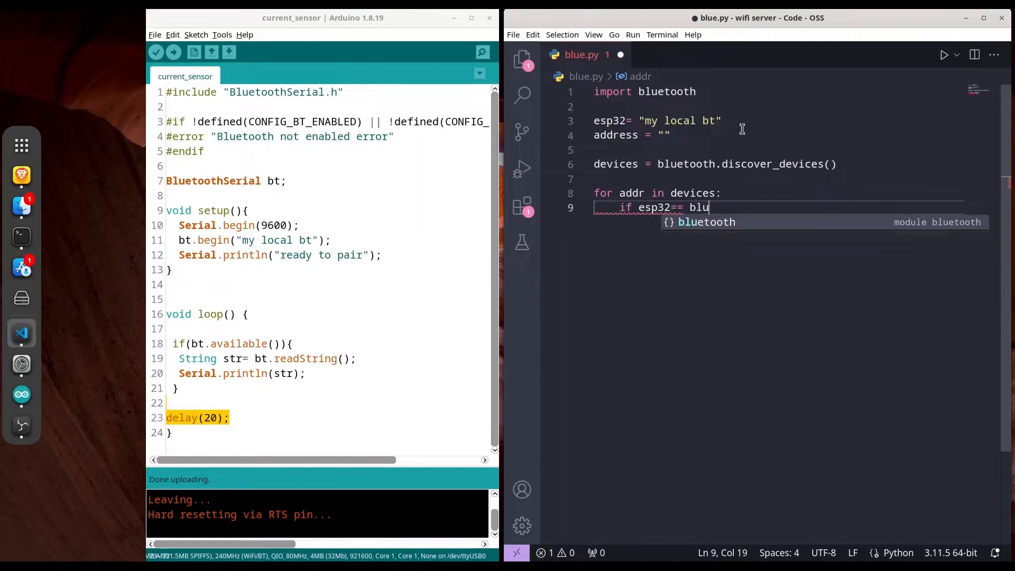
{"action": "type", "text": "etooth.lookup_name("}
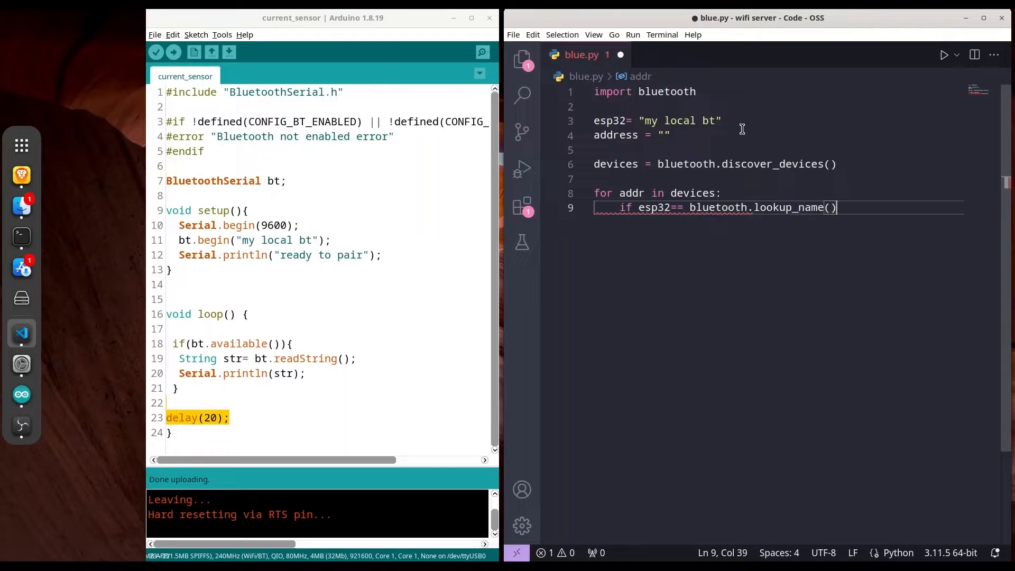
{"action": "type", "text": "add"}
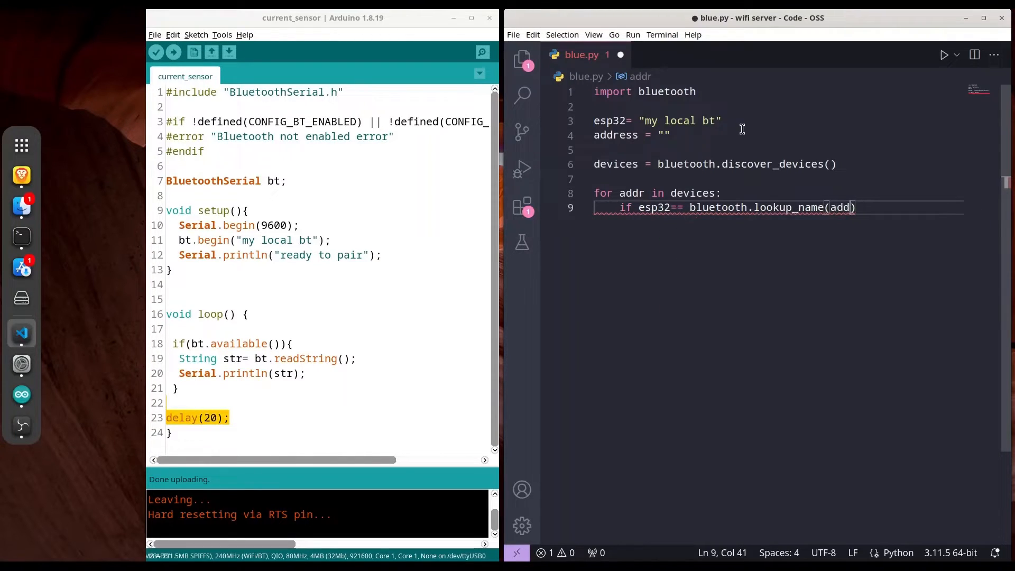
{"action": "type", "text": "r):"}
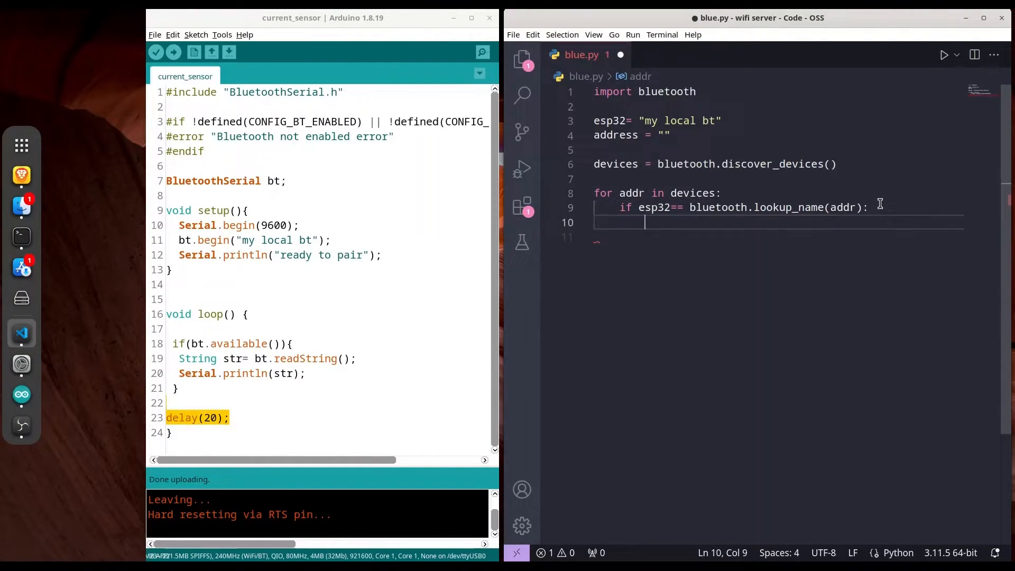
In the if block store address = addr and break, then begin the port variable
{"action": "type", "text": "address"}
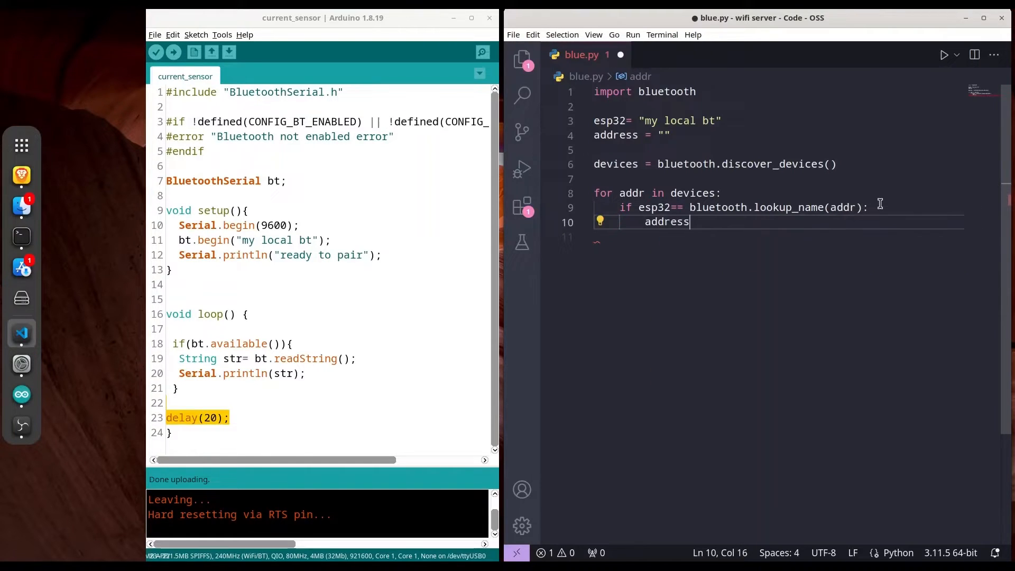
{"action": "type", "text": "= add"}
{"action": "left_click", "coordinate": [777, 236]}
{"action": "type", "text": "b"}
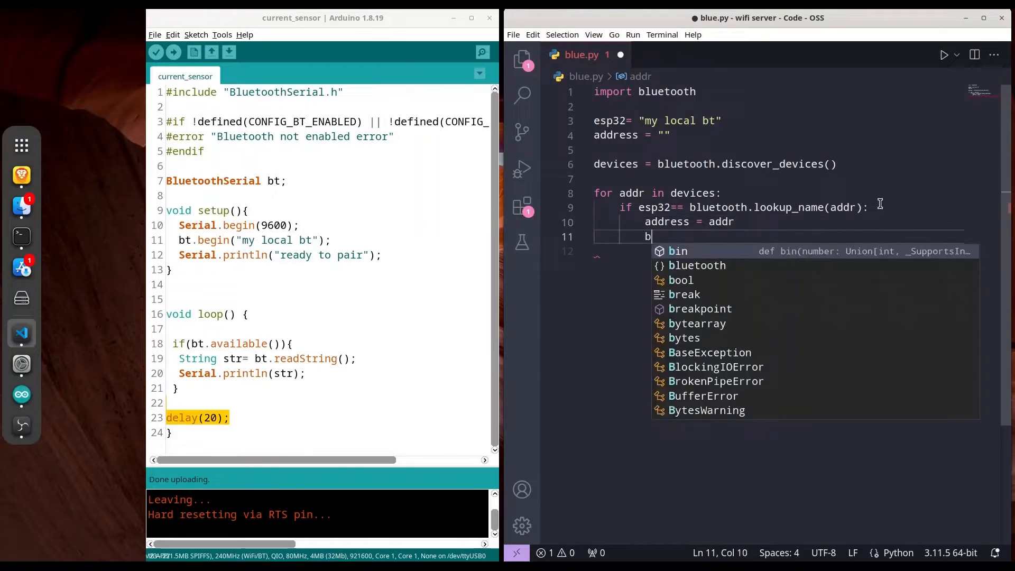
{"action": "type", "text": "reak"}
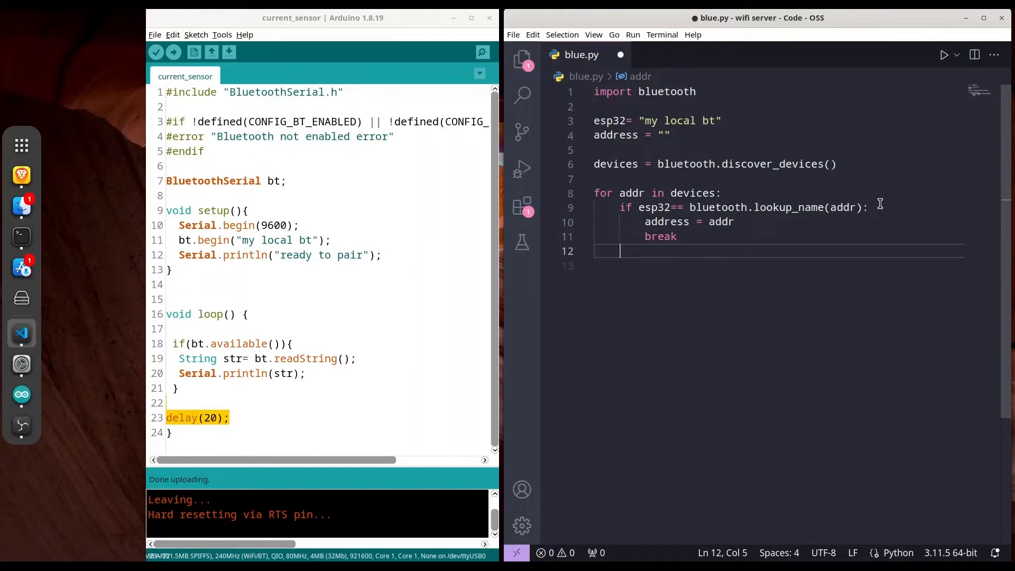
{"action": "type", "text": "port"}
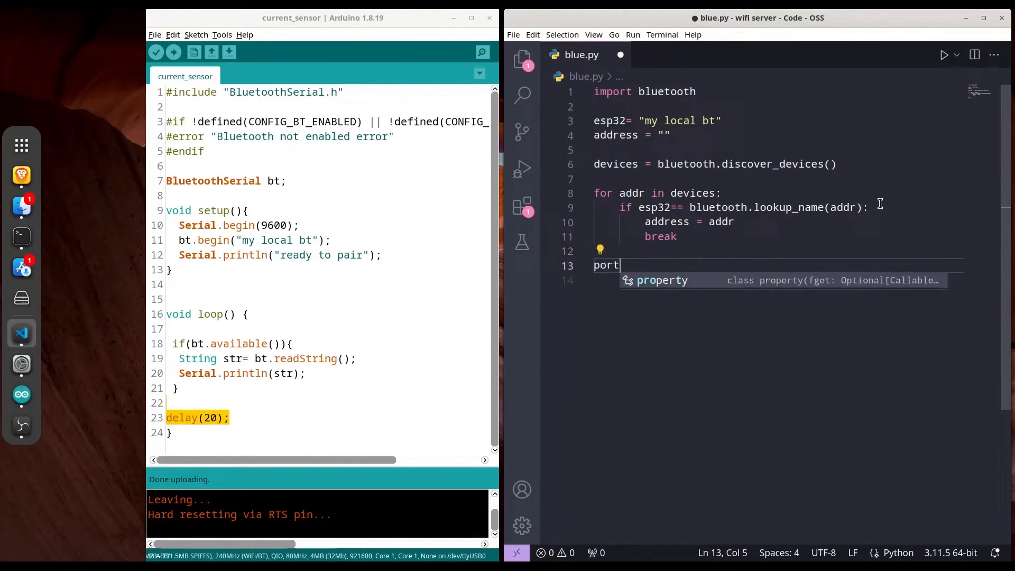
Set port = 1 and create sock = bluetooth.BluetoothSocket(bluetooth.RFCOMM)
{"action": "type", "text": "= 1"}
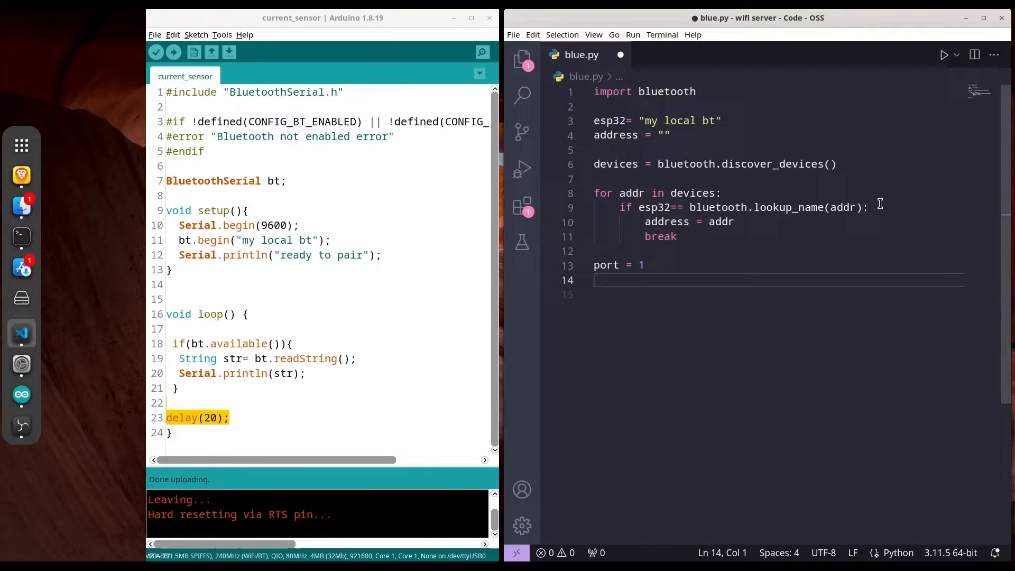
{"action": "type", "text": "sock"}
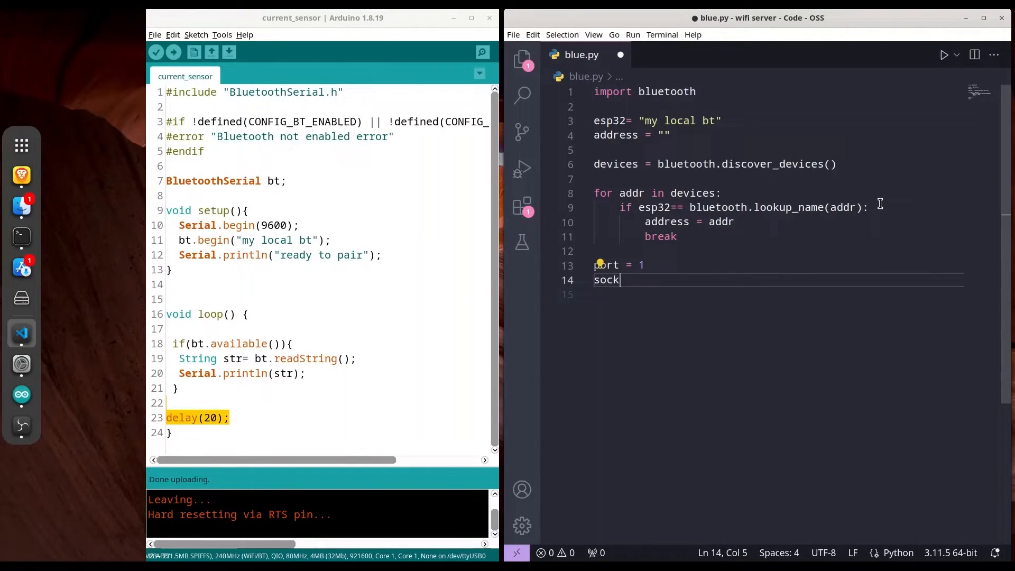
{"action": "type", "text": "= bluetooth."}
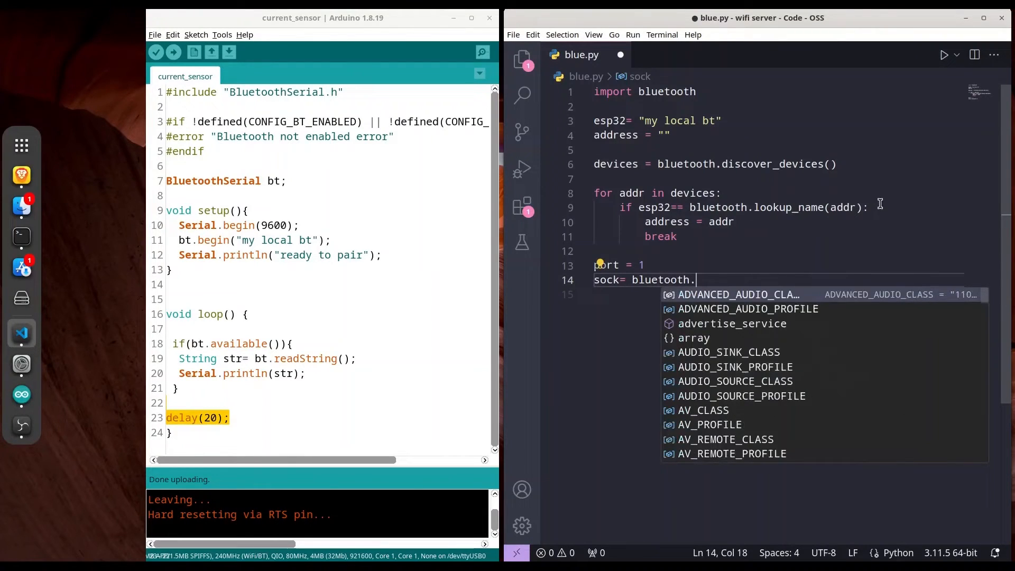
{"action": "type", "text": "BluetoothSocket"}
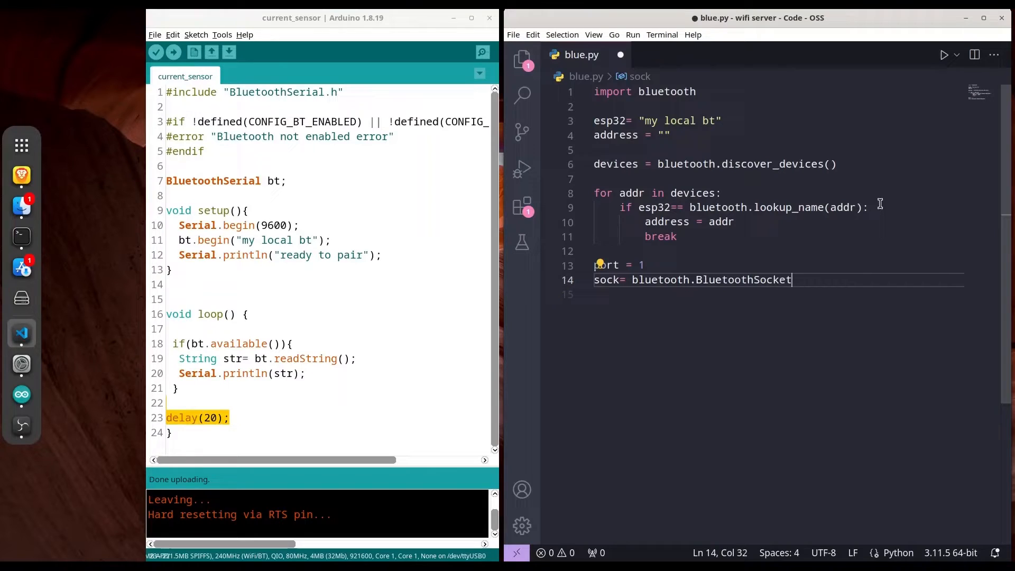
{"action": "type", "text": "(bluetooth.)"}
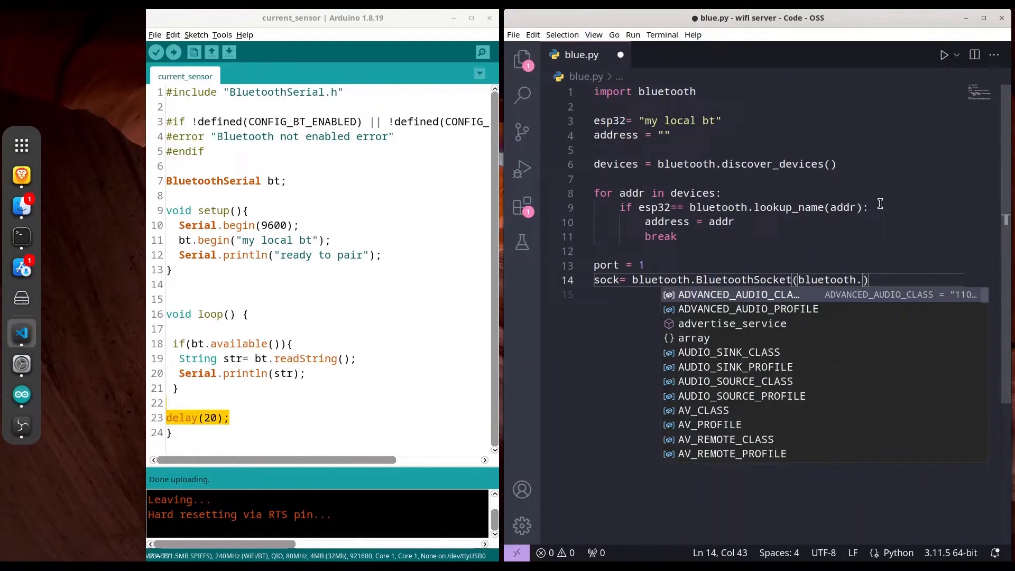
{"action": "type", "text": "RFCOMM"}
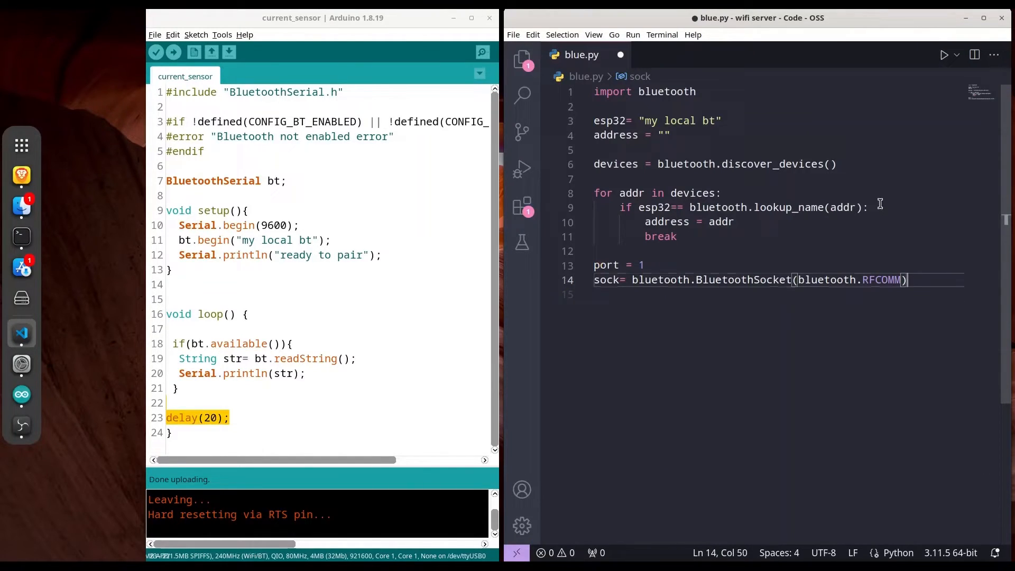
Connect the socket with sock.connect((address, port))
{"action": "type", "text": "socl"}
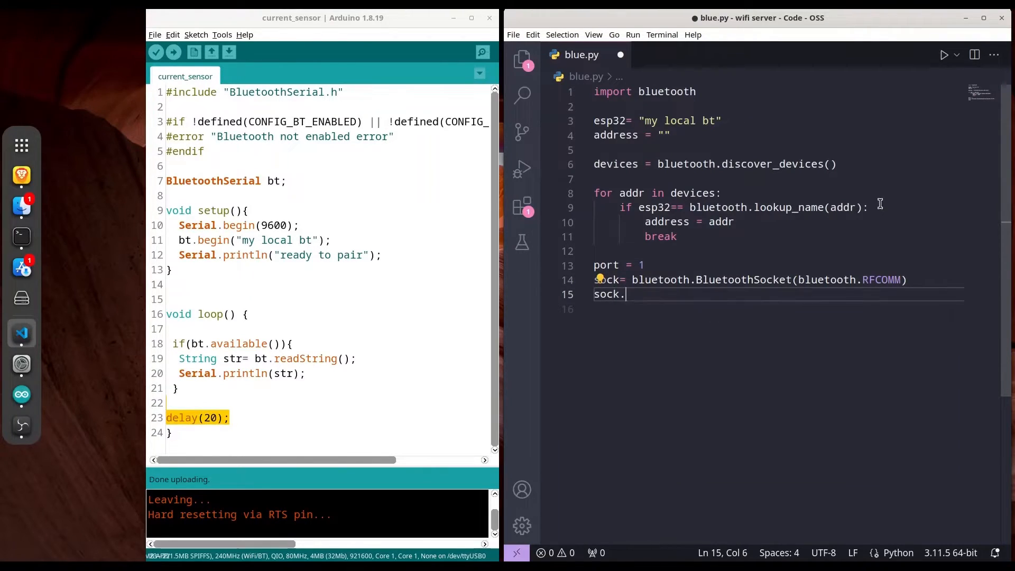
{"action": "type", "text": "connect"}
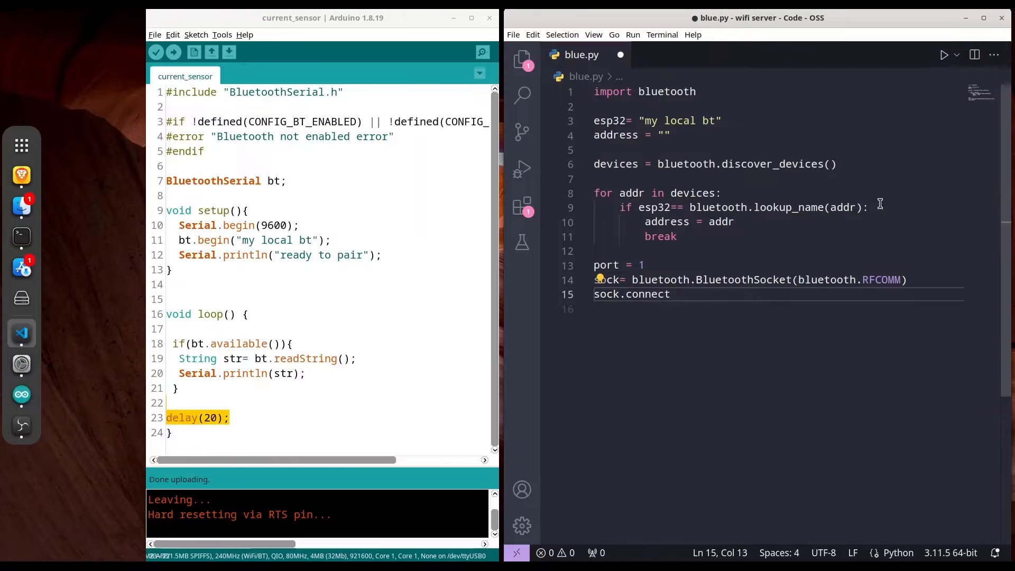
{"action": "type", "text": "()"}
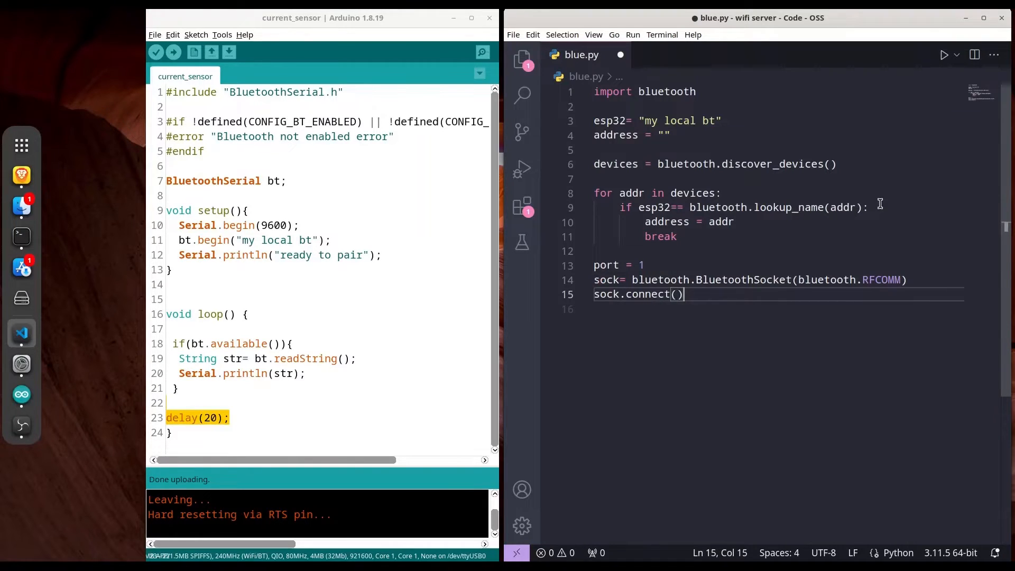
{"action": "type", "text": "("}
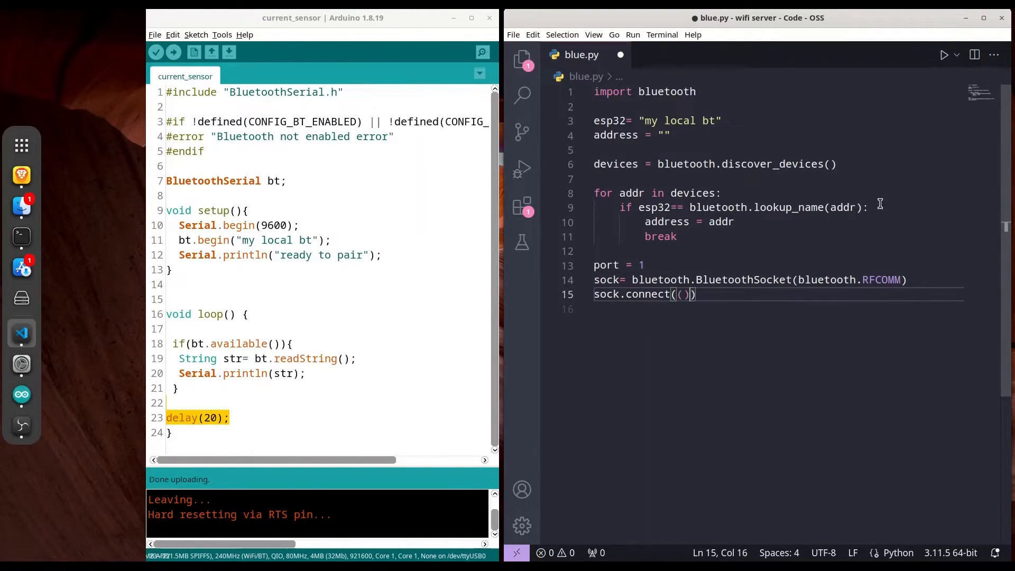
{"action": "type", "text": "address"}
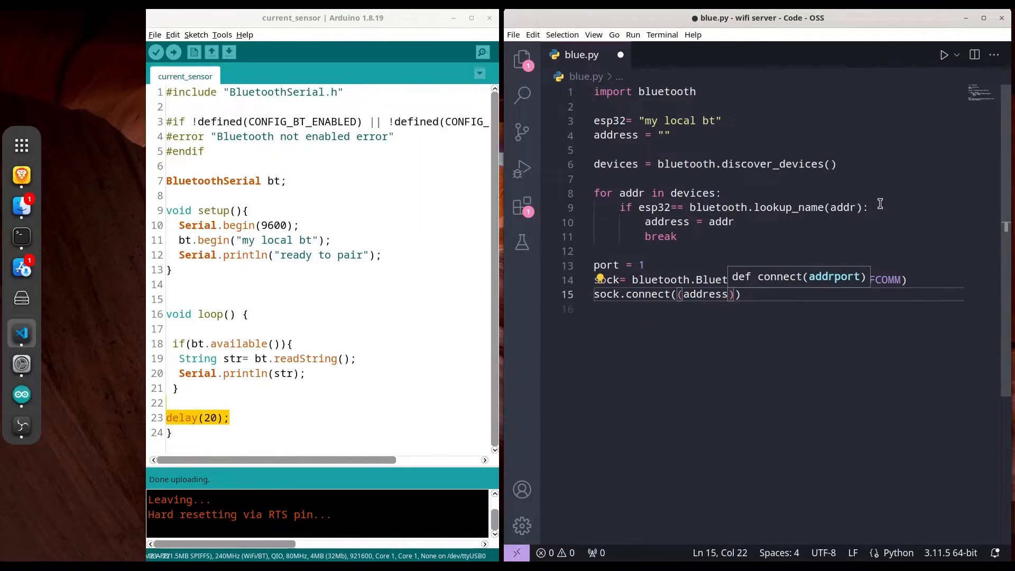
{"action": "type", "text": ", port"}
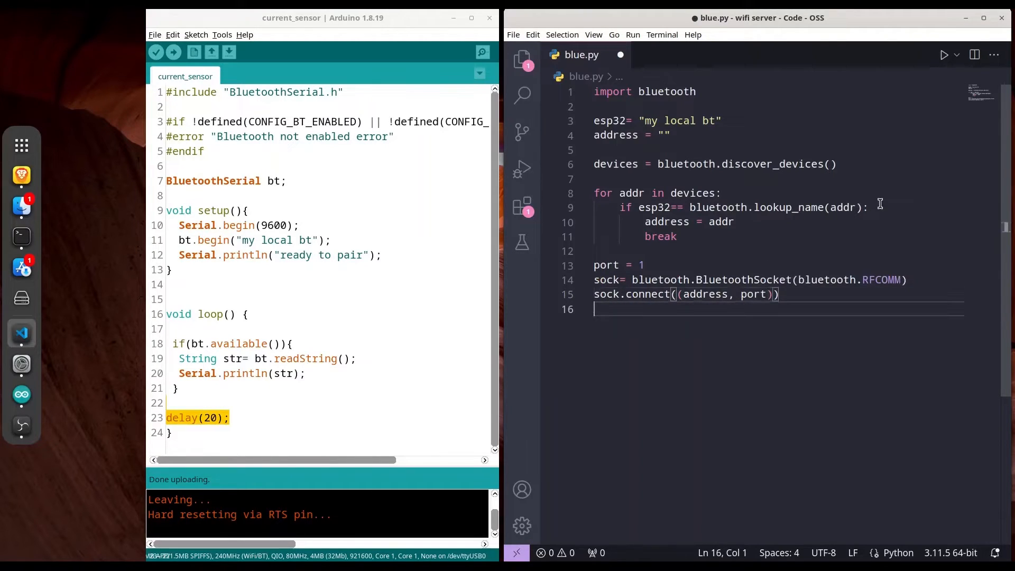
Send the string "hey" over the socket with sock.send
{"action": "type", "text": "so"}
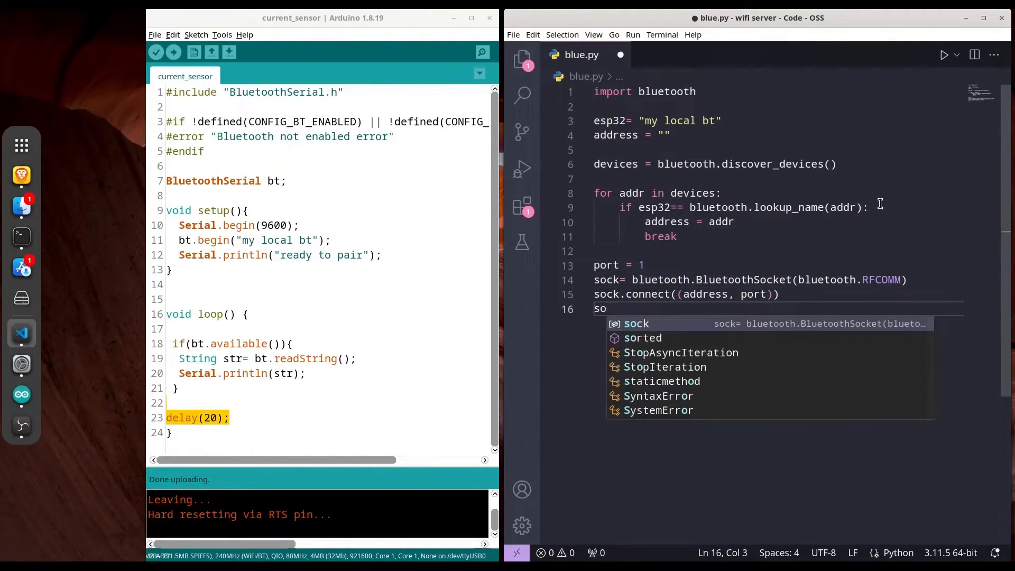
{"action": "type", "text": "ck.s"}
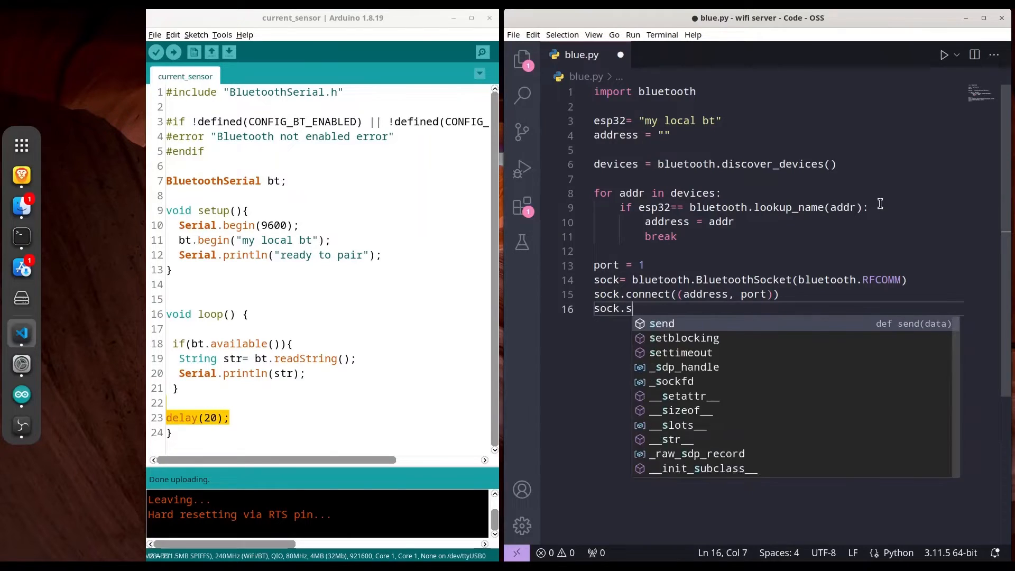
{"action": "type", "text": "en"}
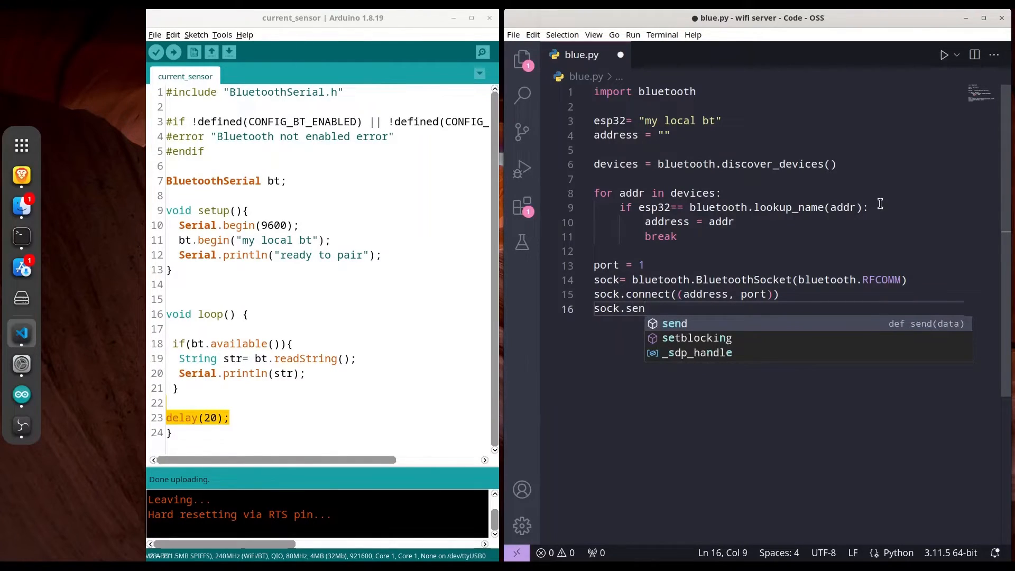
{"action": "type", "text": "d(\"\")"}
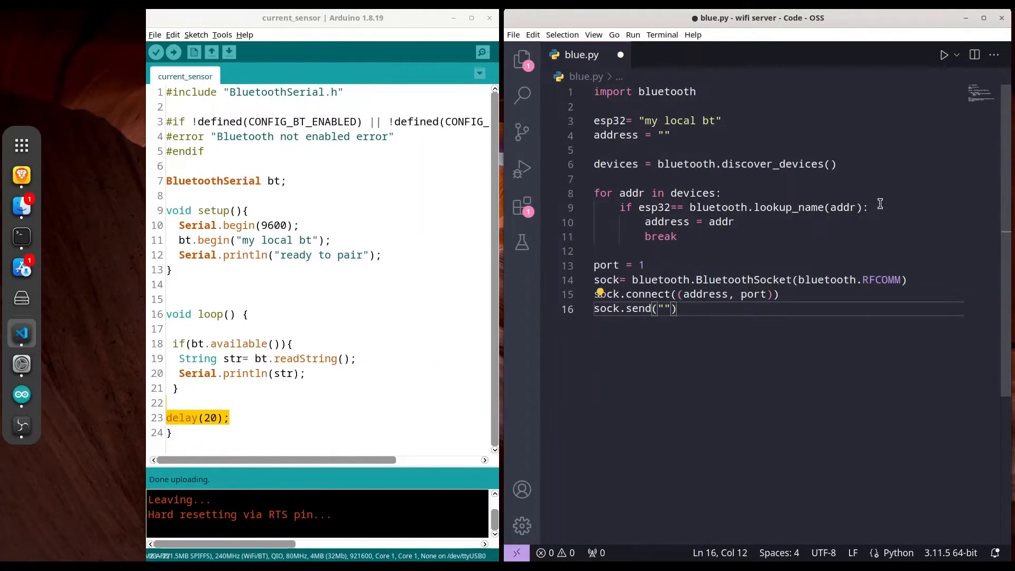
{"action": "type", "text": "hey"}
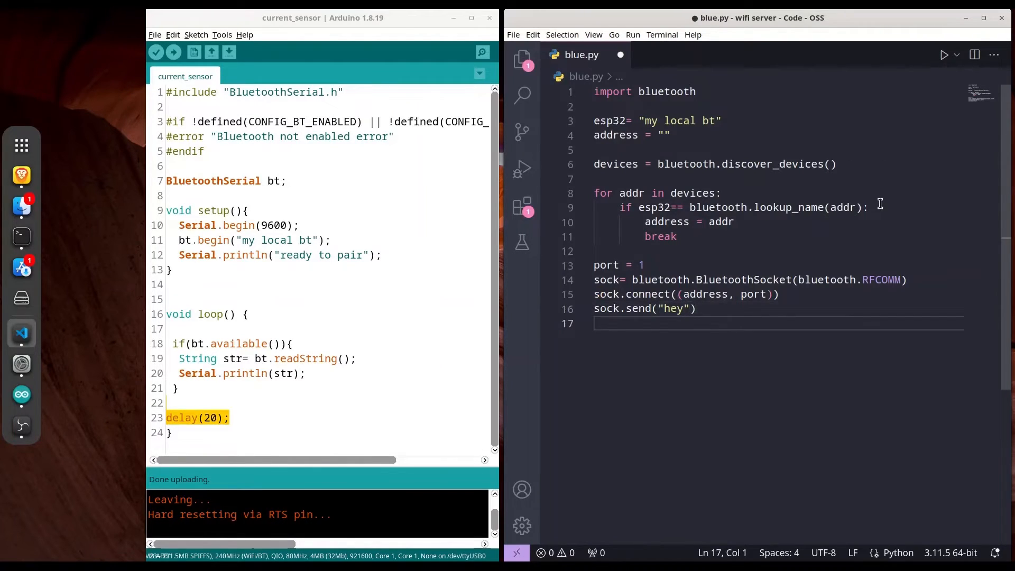
Close the connection with sock.close()
{"action": "type", "text": "sock"}
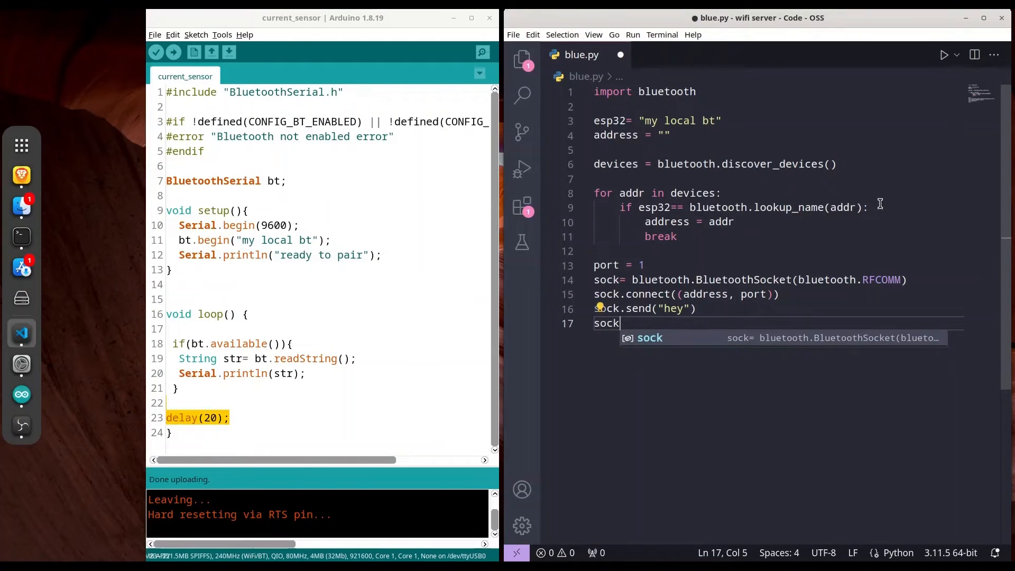
{"action": "type", "text": ".close"}
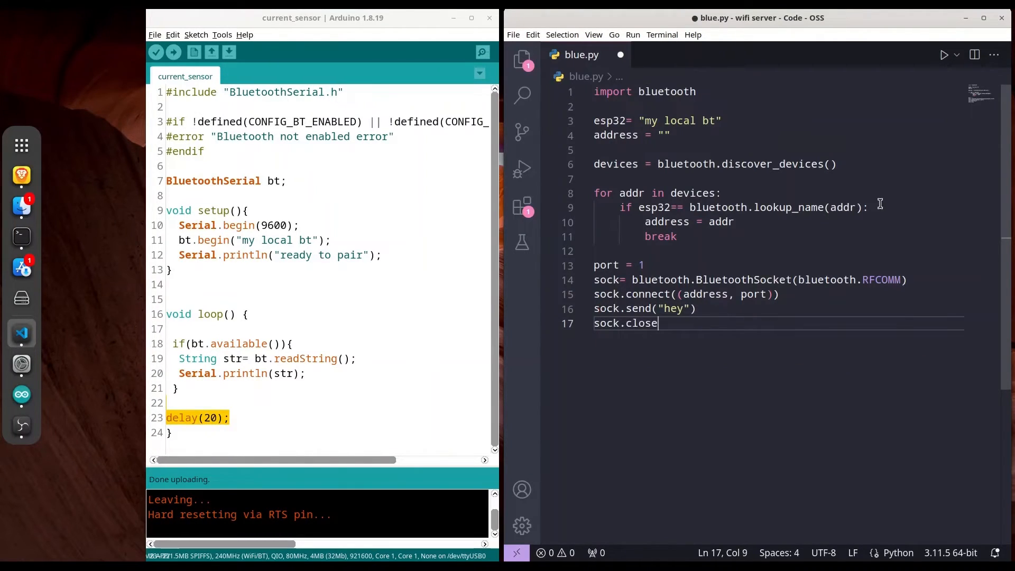
{"action": "type", "text": "()"}
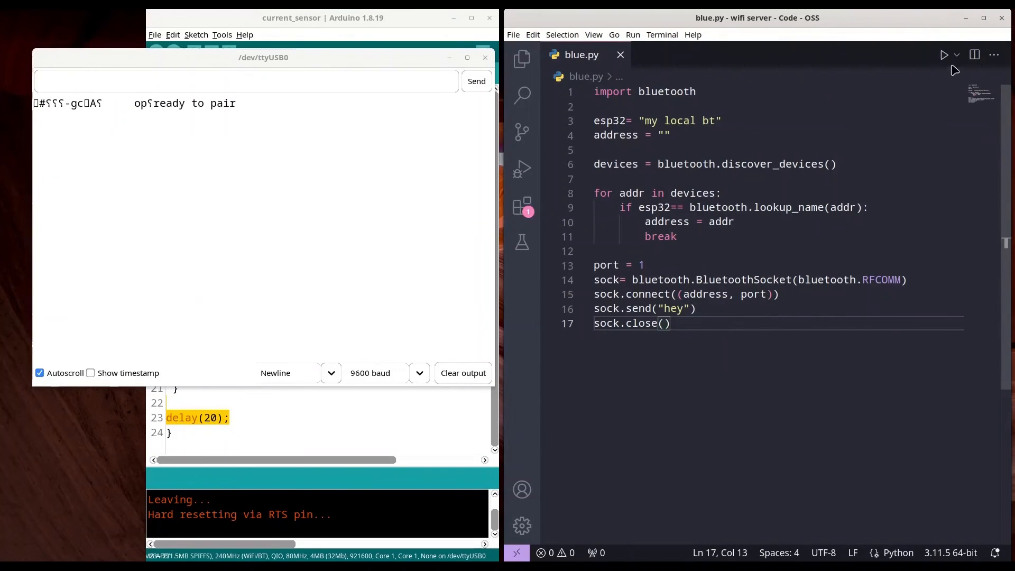
Run blue.py with the Run Python File button while the serial monitor shows 'ready to pair'
{"action": "left_click", "coordinate": [942, 55]}
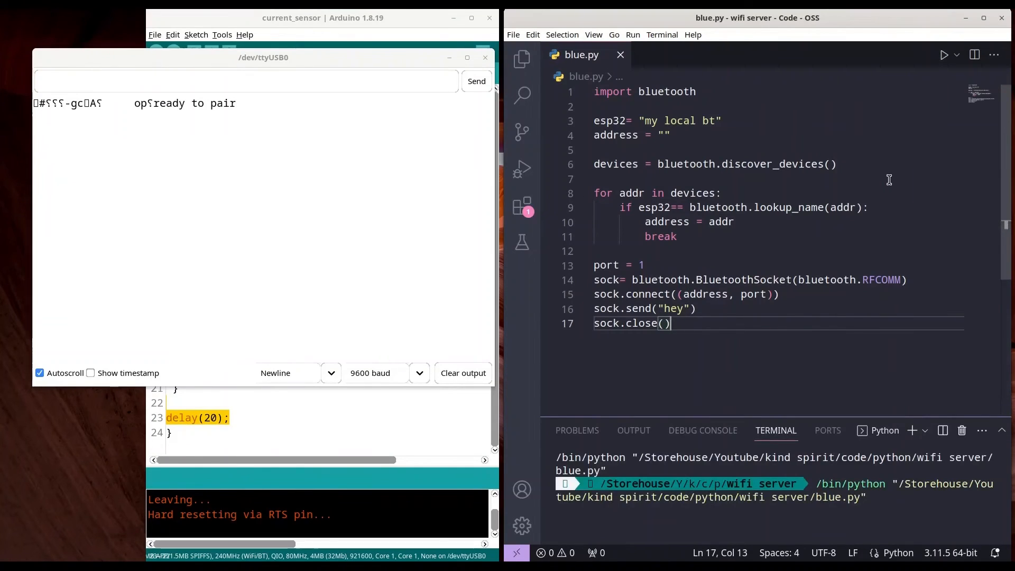